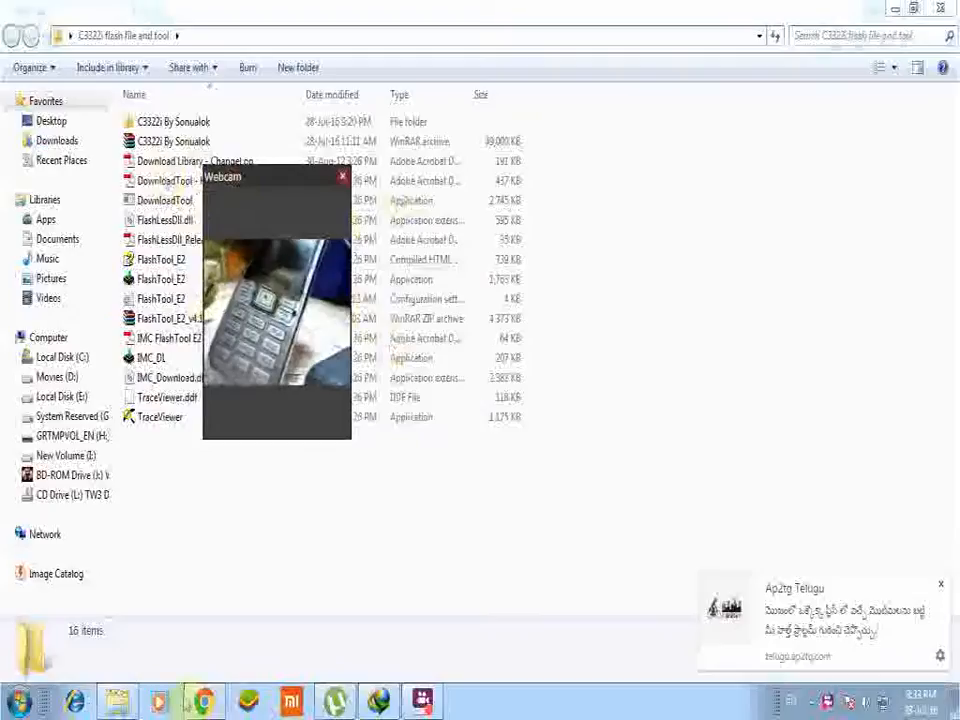
# Switch to Chrome and load the Google India home page from the 'g' address-bar suggestion.
pyautogui.click(200, 700)
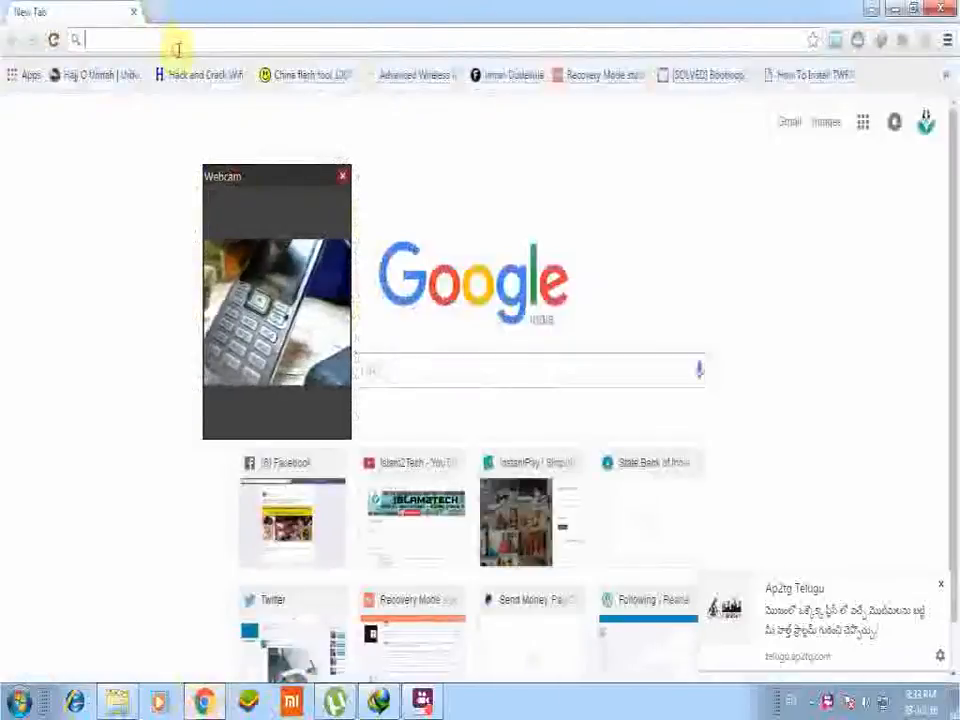
pyautogui.write('goo')
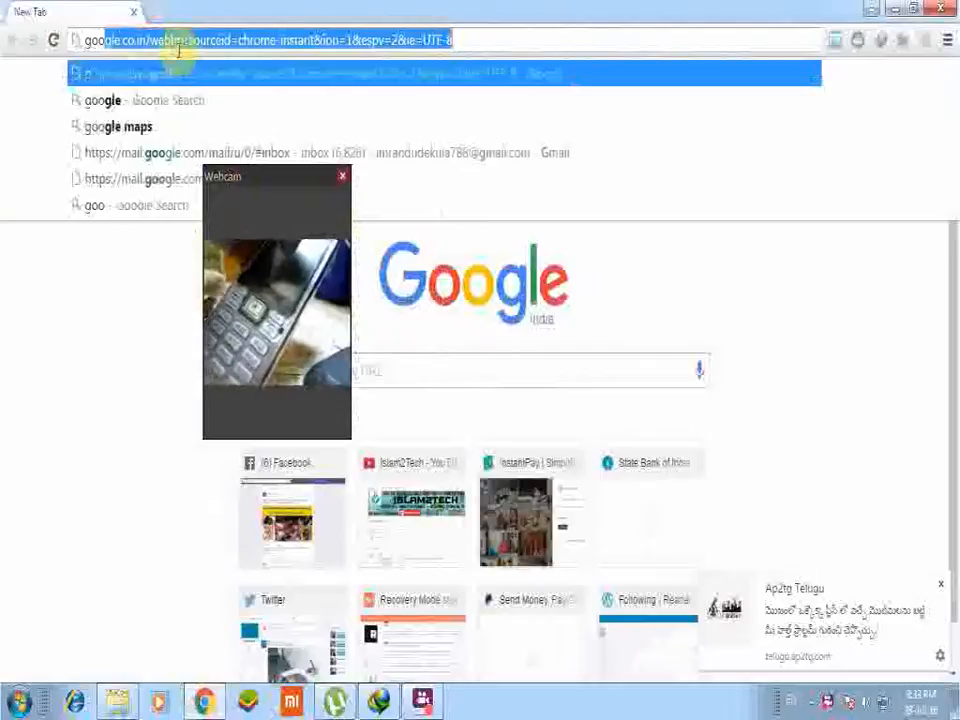
pyautogui.moveTo(136, 204)
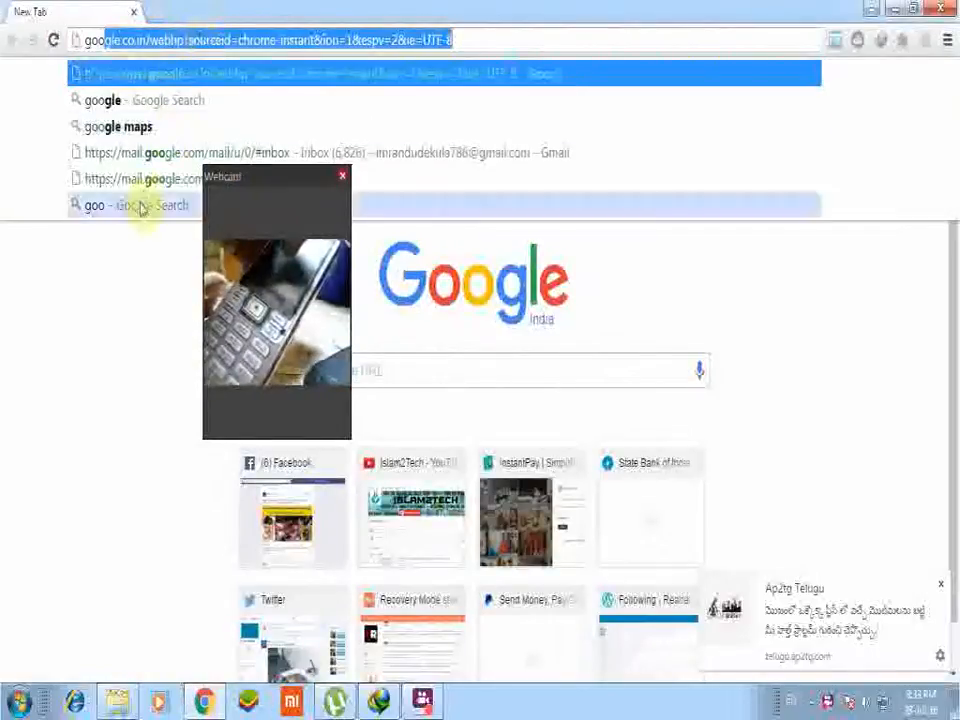
pyautogui.click(136, 204)
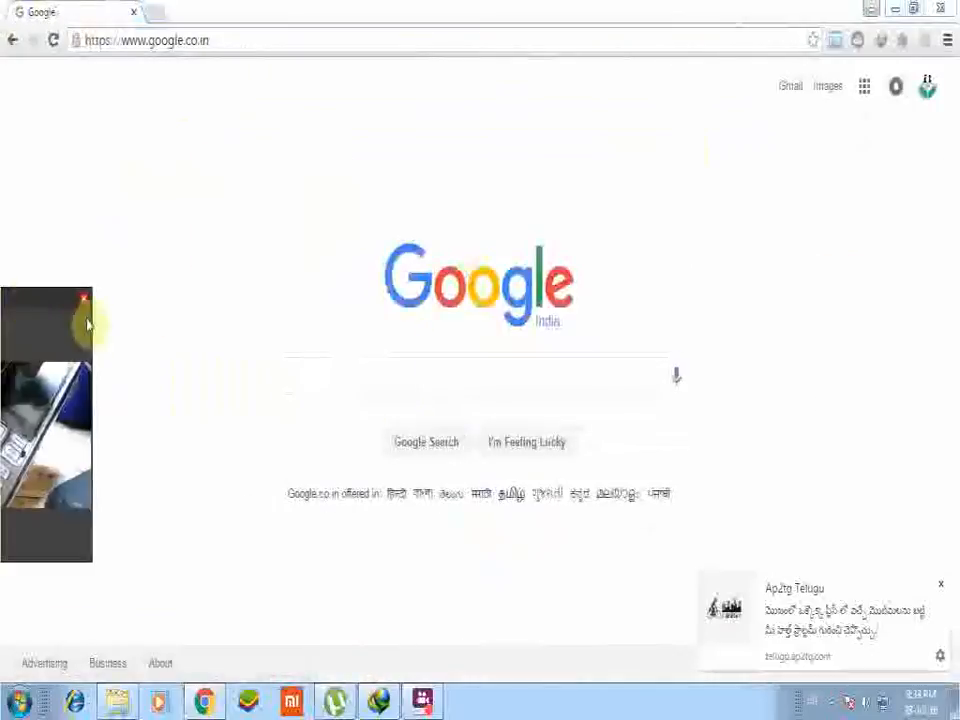
# Search Google for 'download flash file and flash tool for samsung c3322i'.
pyautogui.click(480, 376)
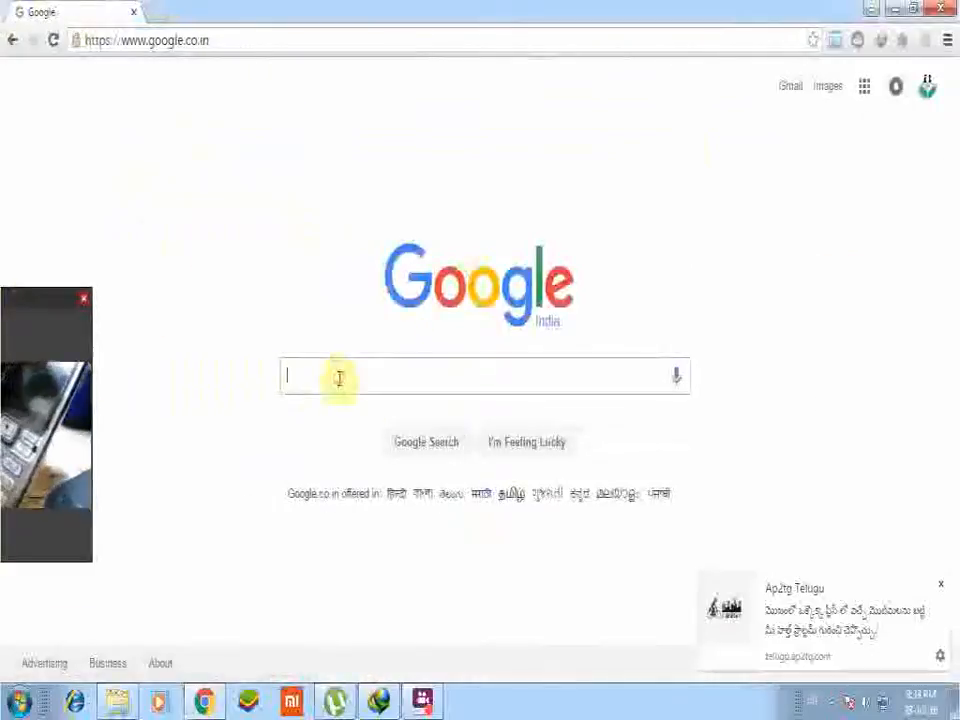
pyautogui.write('download flash')
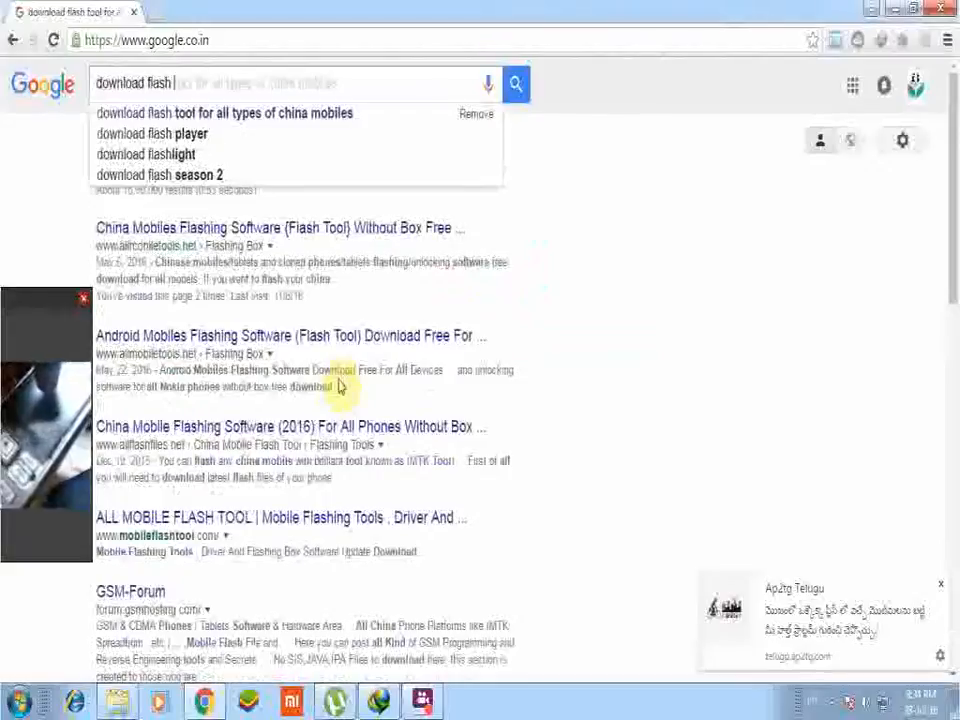
pyautogui.write('file e')
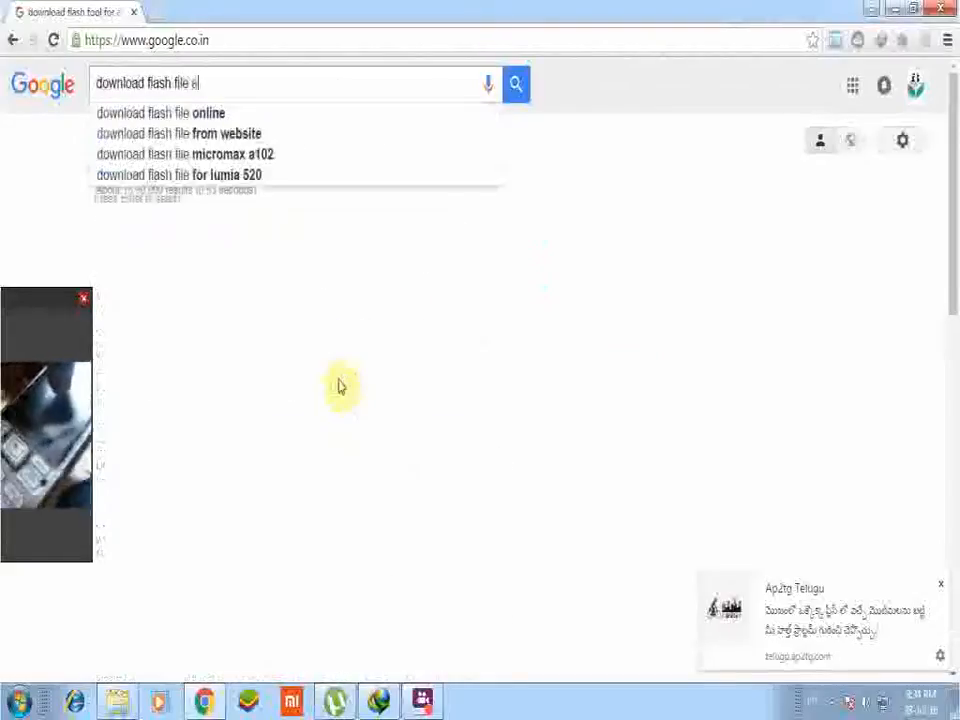
pyautogui.write('nd')
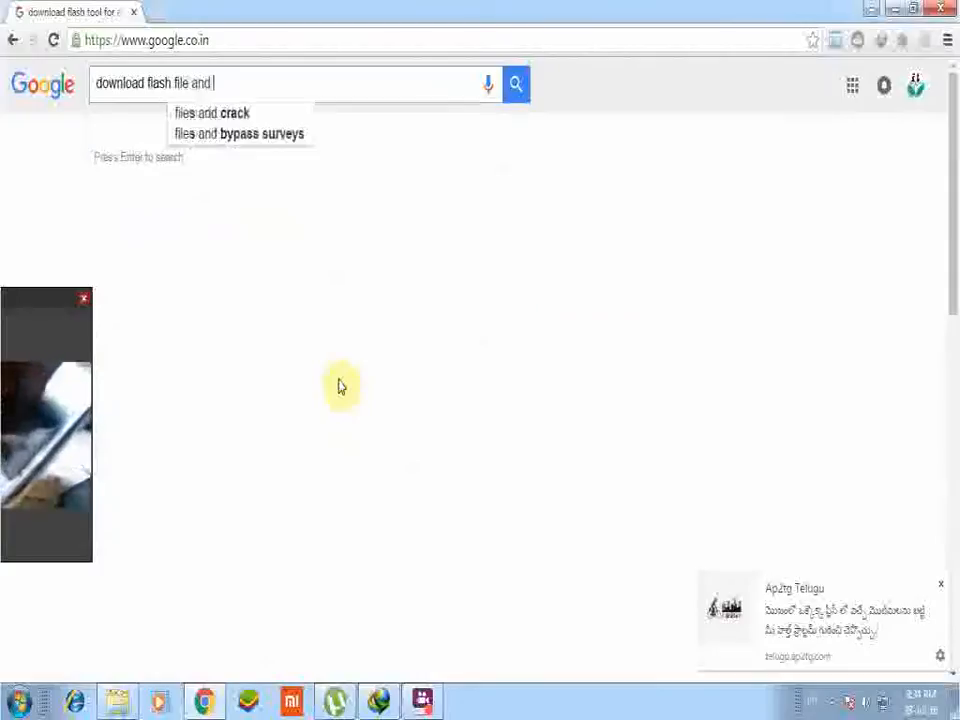
pyautogui.write('flash tool')
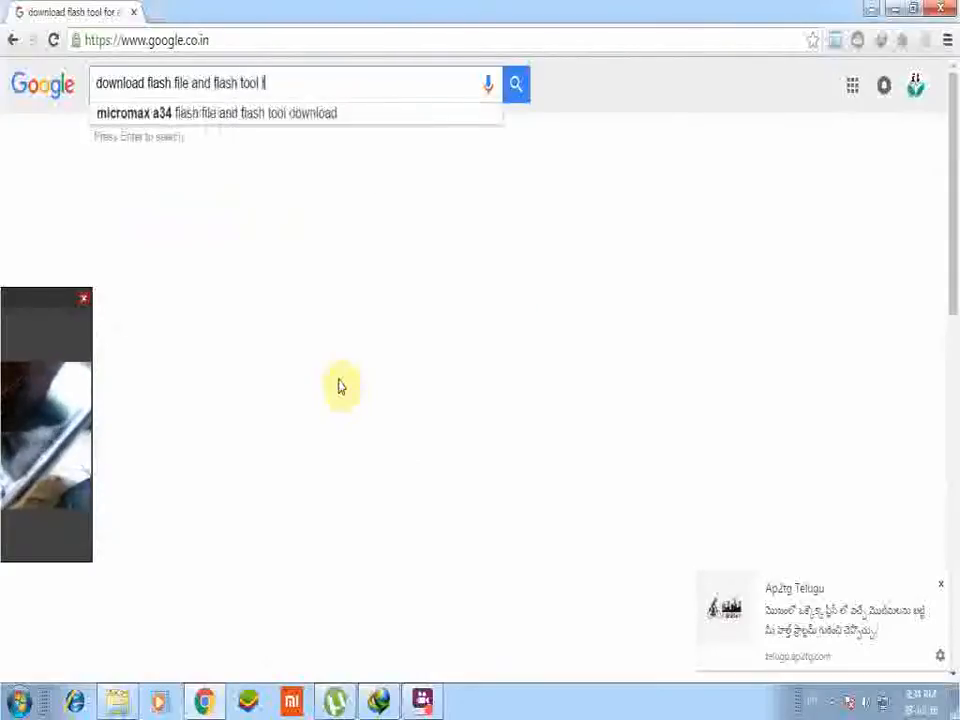
pyautogui.write('for samsung')
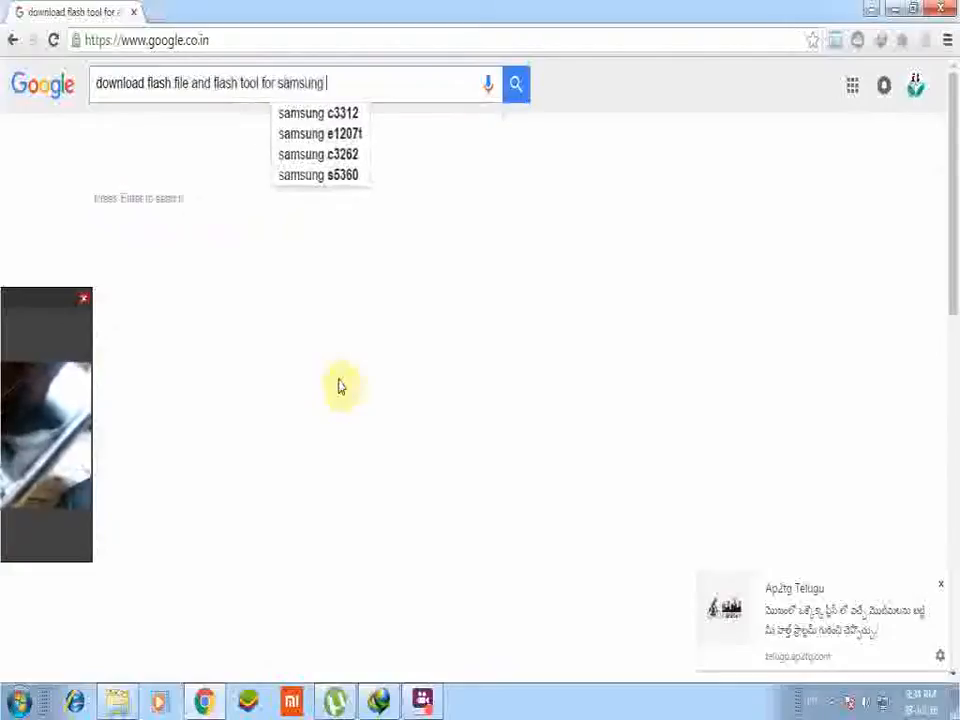
pyautogui.write('c3322i')
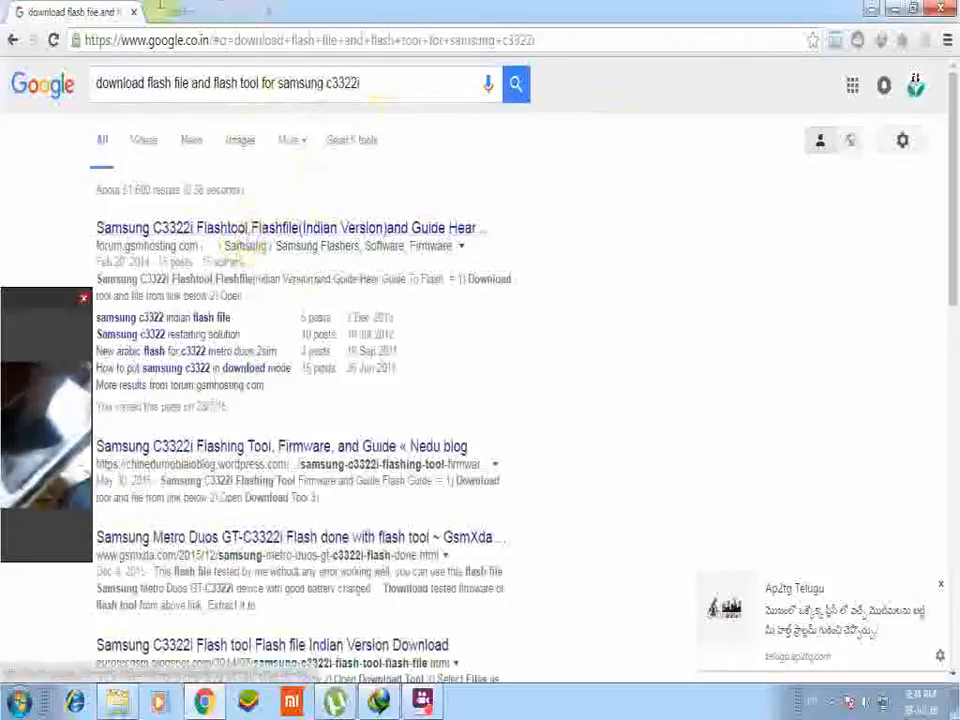
# Return from the browser to the C3322i flash file and tool folder in Explorer.
pyautogui.click(184, 12)
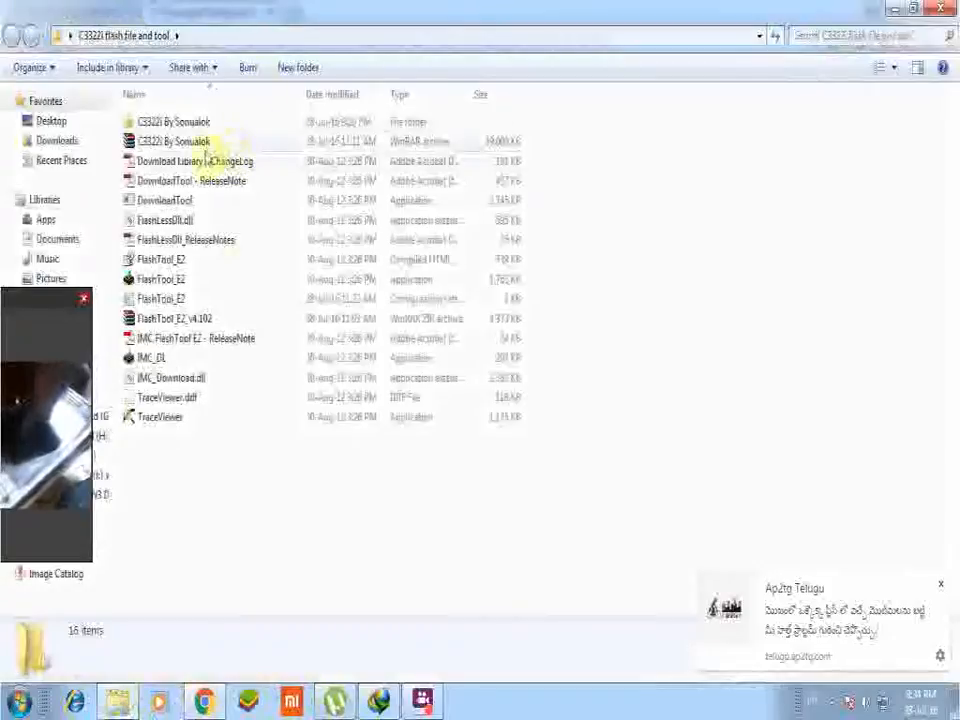
# Launch FlashTool_E2.exe from the C3322i By Sonualok folder and accept the skipped missing files notice.
pyautogui.moveTo(320, 122); pyautogui.dragTo(320, 536)
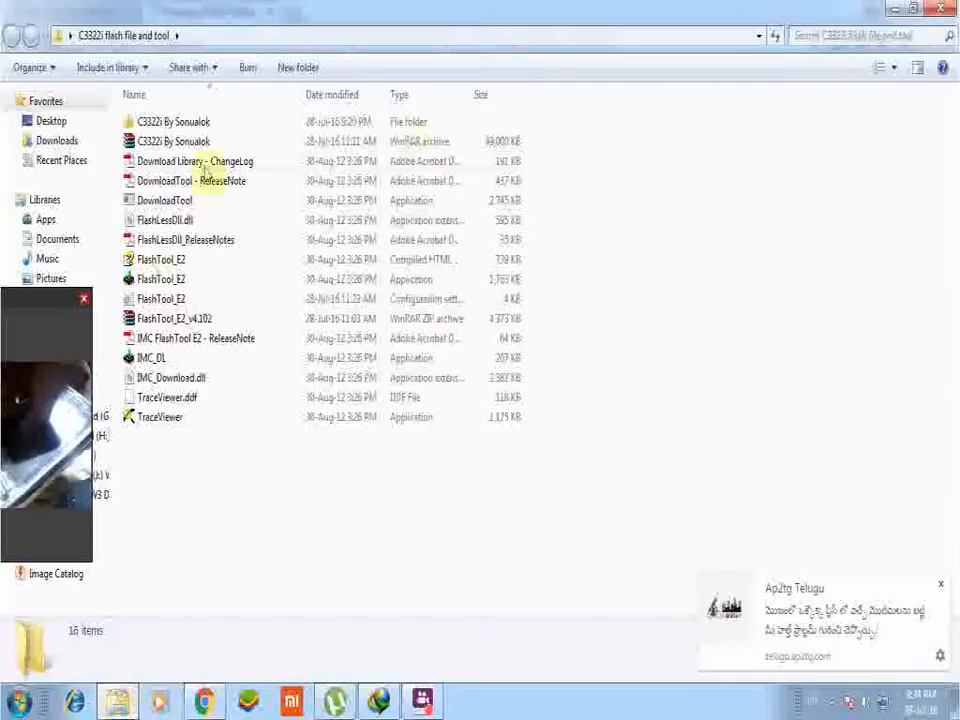
pyautogui.moveTo(164, 220)
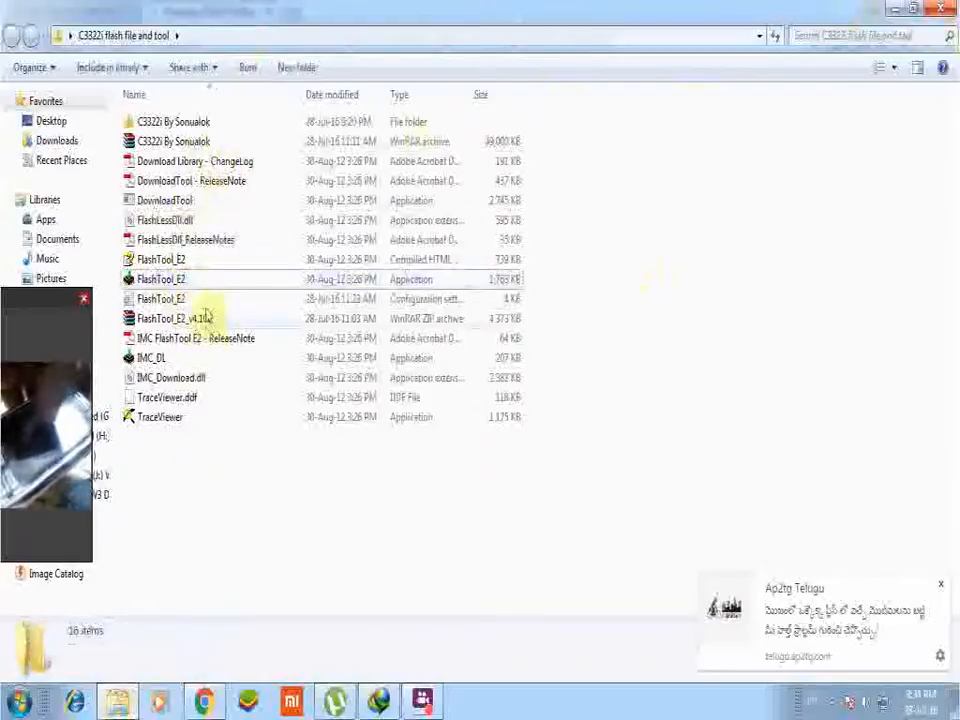
pyautogui.click(176, 122)
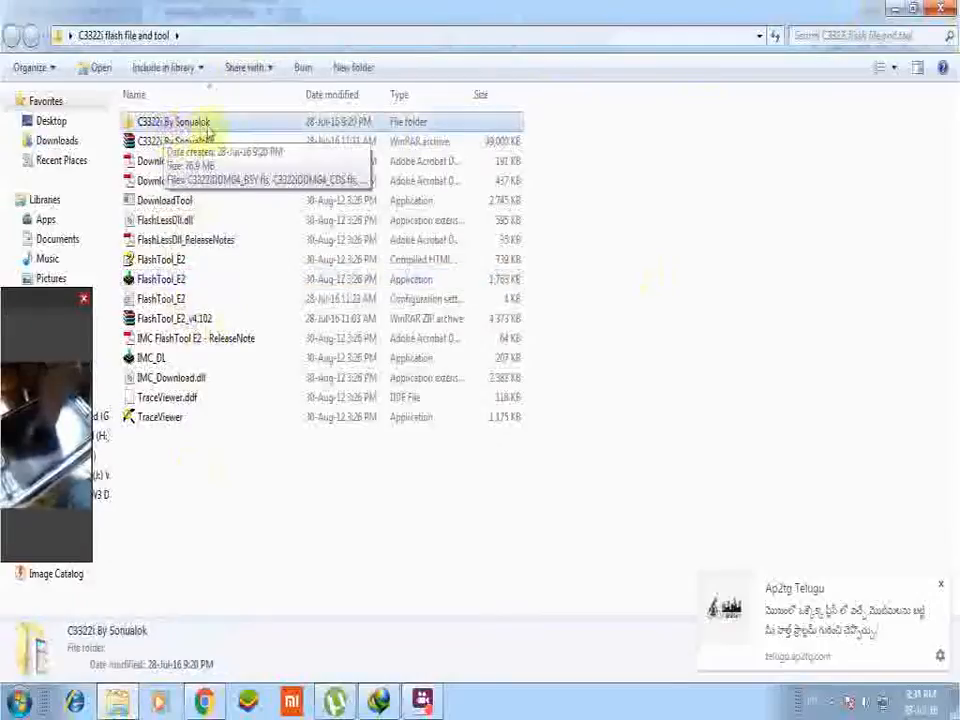
pyautogui.doubleClick(172, 122)
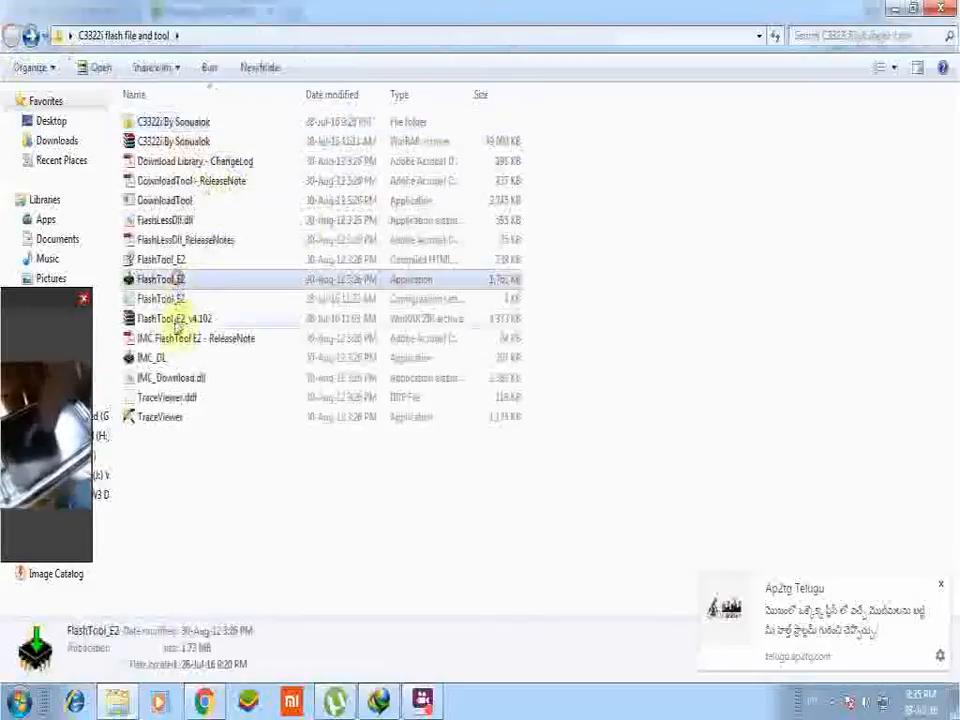
pyautogui.moveTo(204, 288)
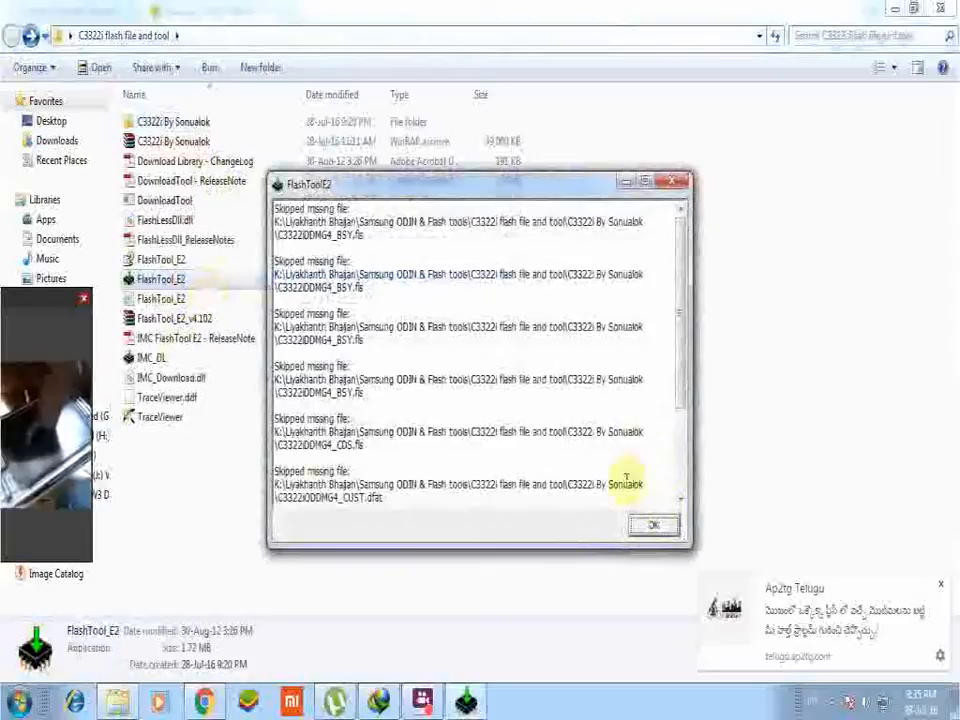
pyautogui.click(652, 524)
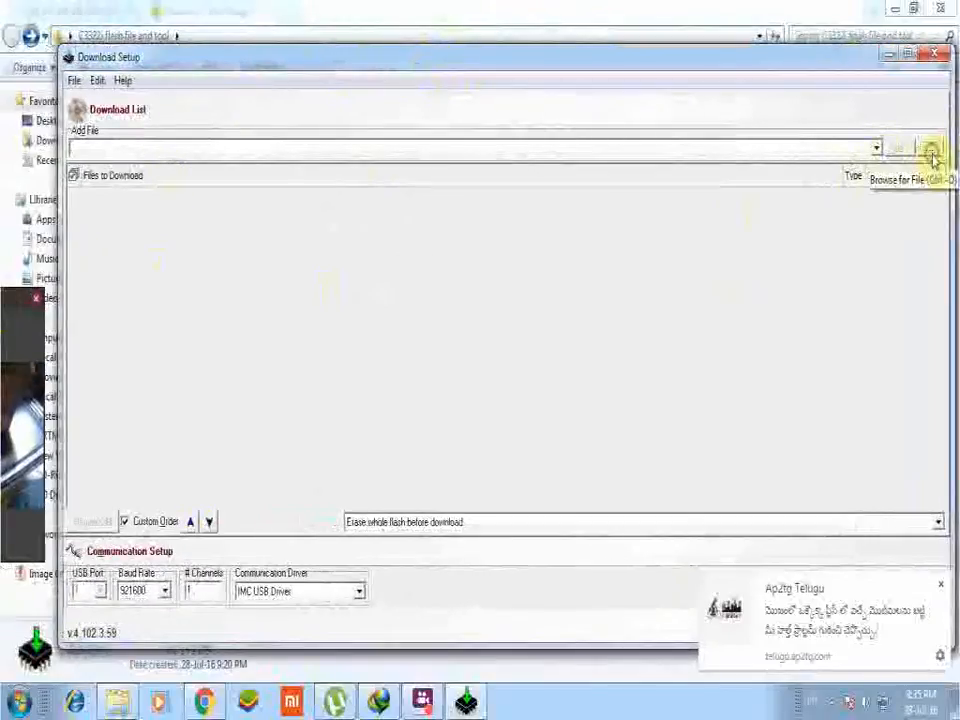
# Browse for flash files, navigating from Desktop into the C3322i flash file and tool folder.
pyautogui.click(932, 148)
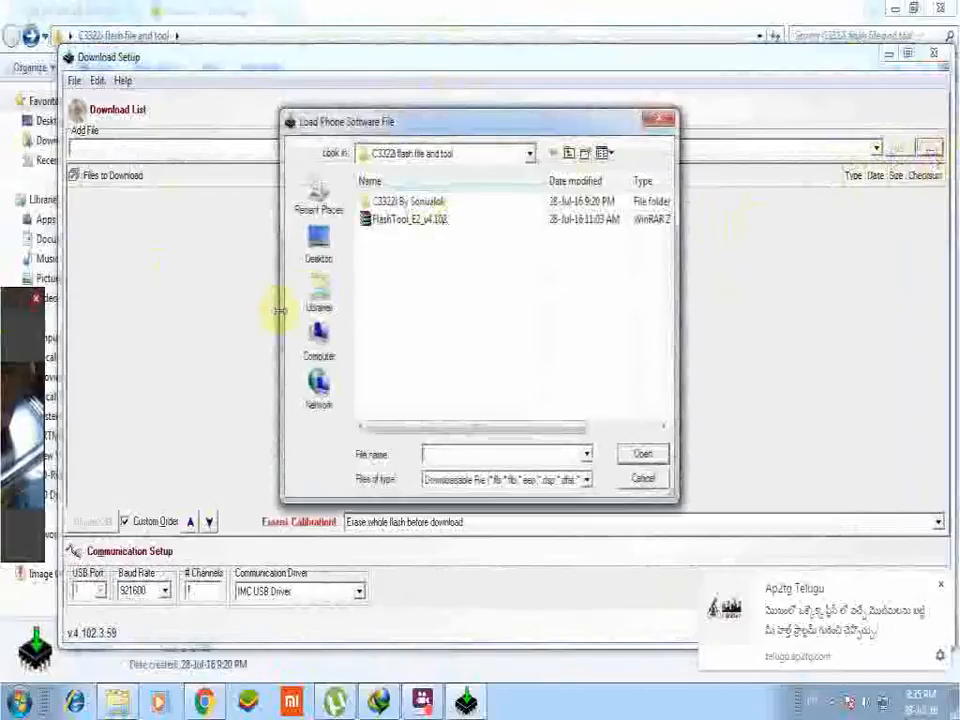
pyautogui.click(318, 240)
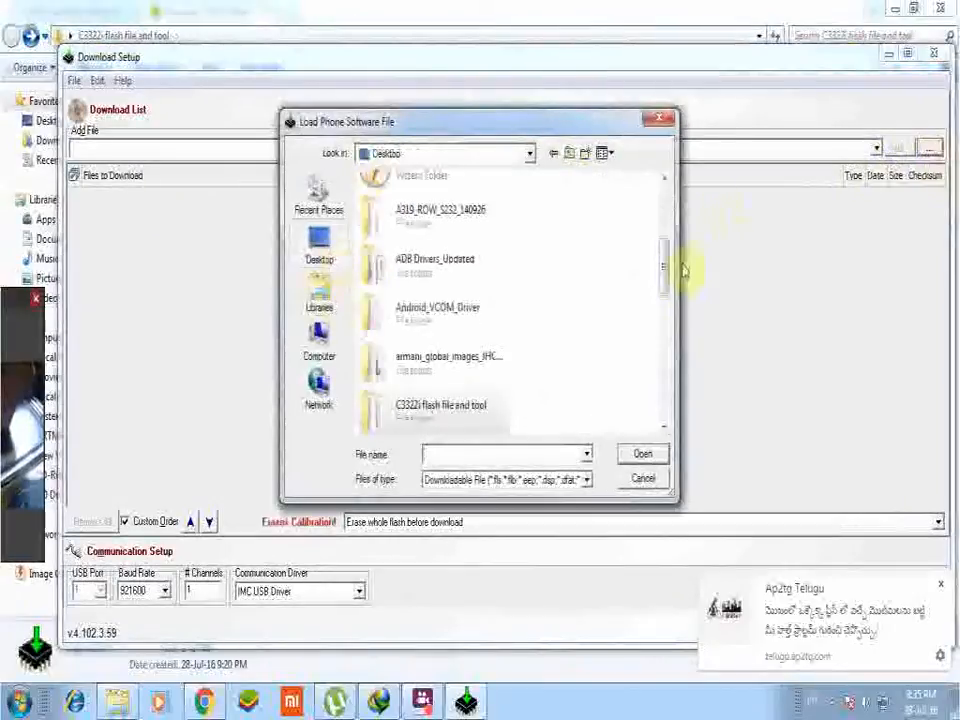
pyautogui.scroll(-3)
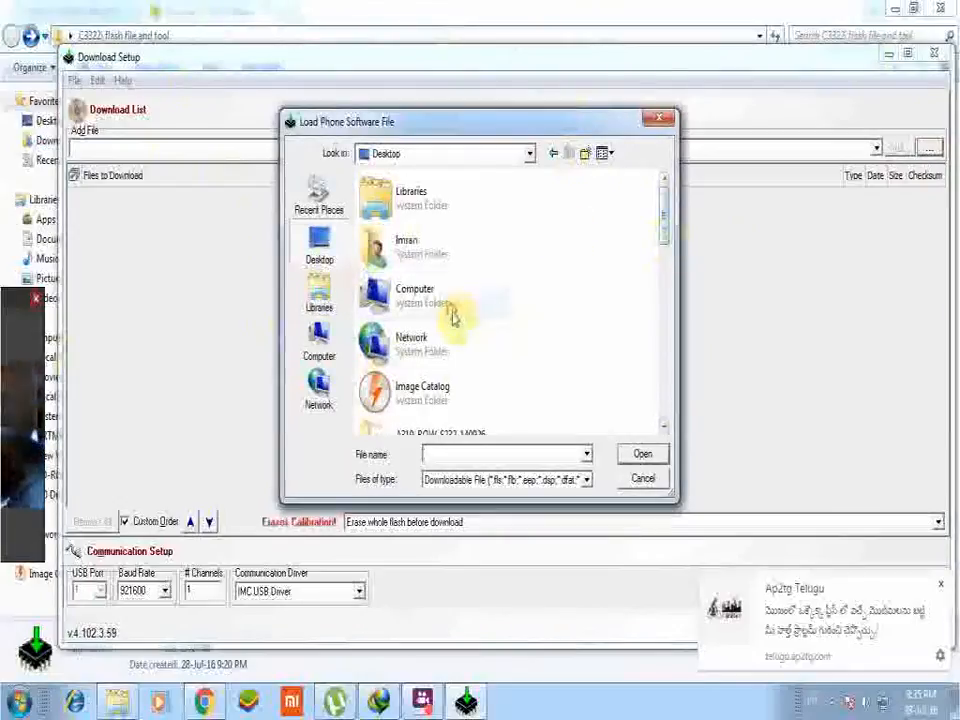
pyautogui.scroll(-3)
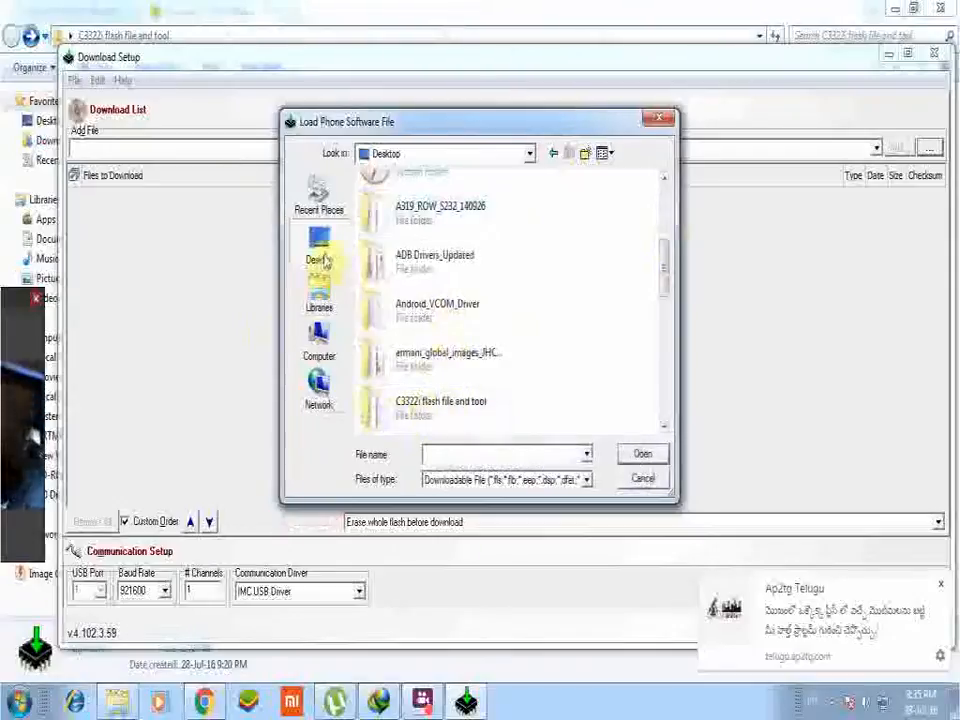
pyautogui.doubleClick(440, 400)
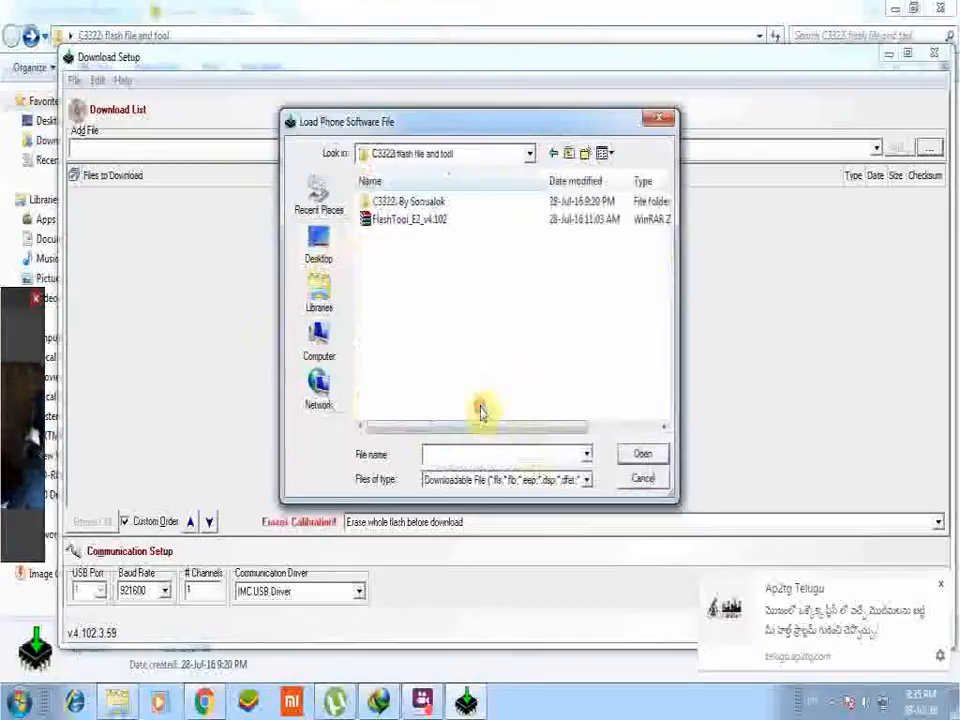
# Load the C3322i firmware files from the C3322i By Sonuakk folder into the download list.
pyautogui.click(404, 218)
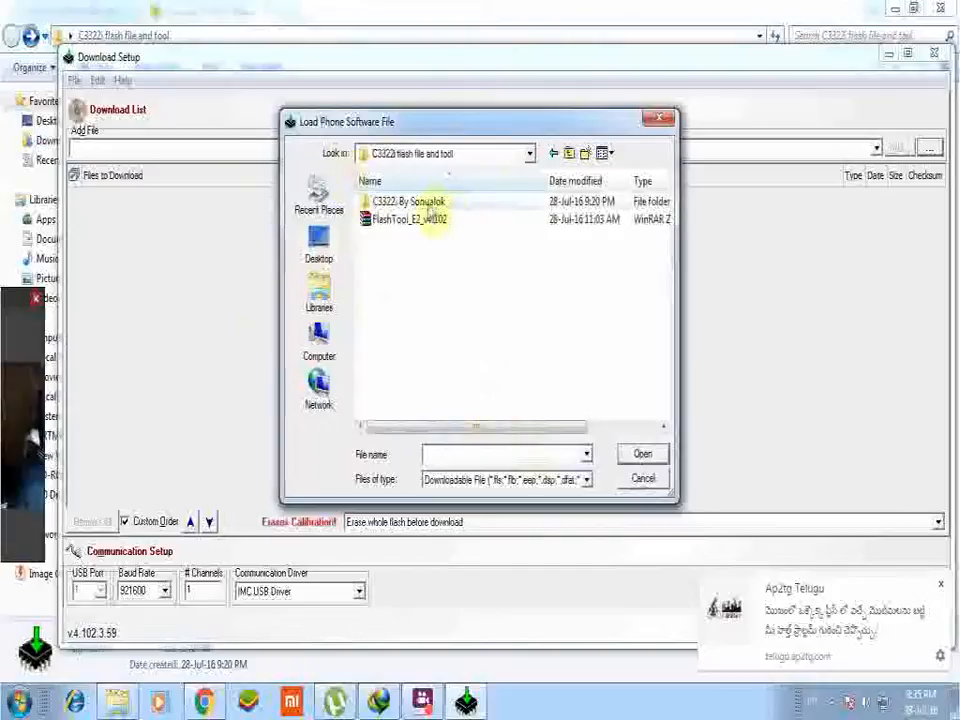
pyautogui.doubleClick(408, 200)
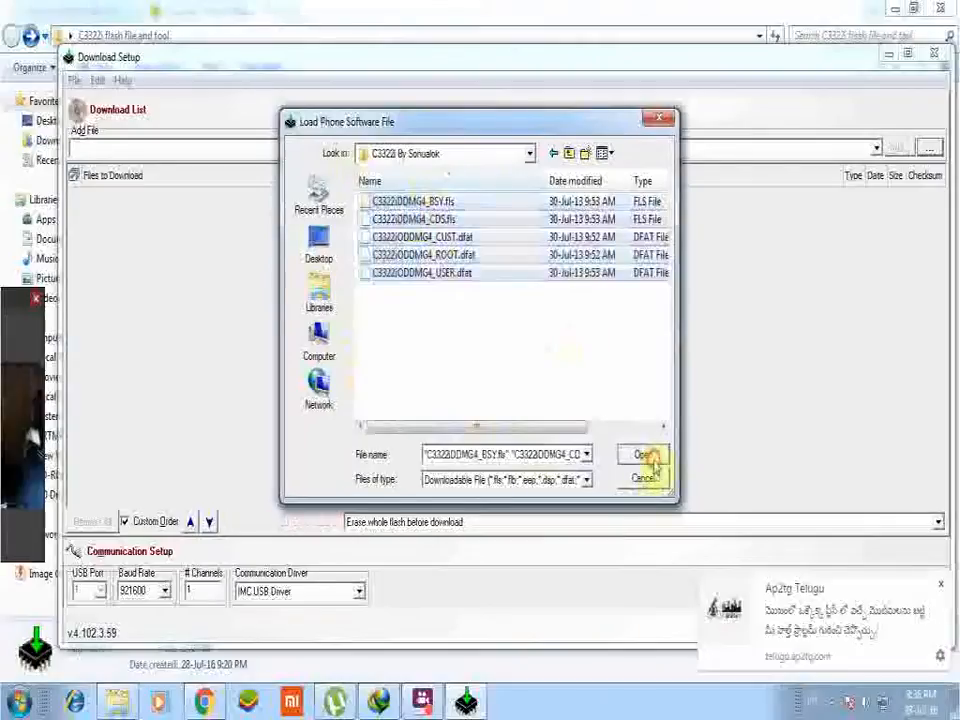
pyautogui.click(642, 456)
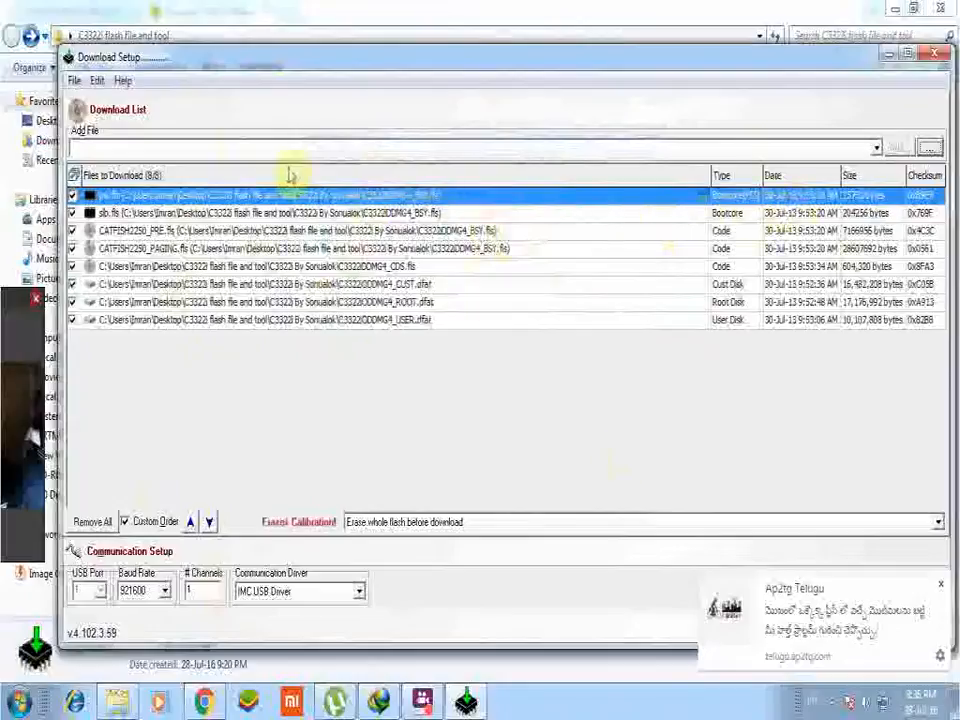
pyautogui.moveTo(280, 320)
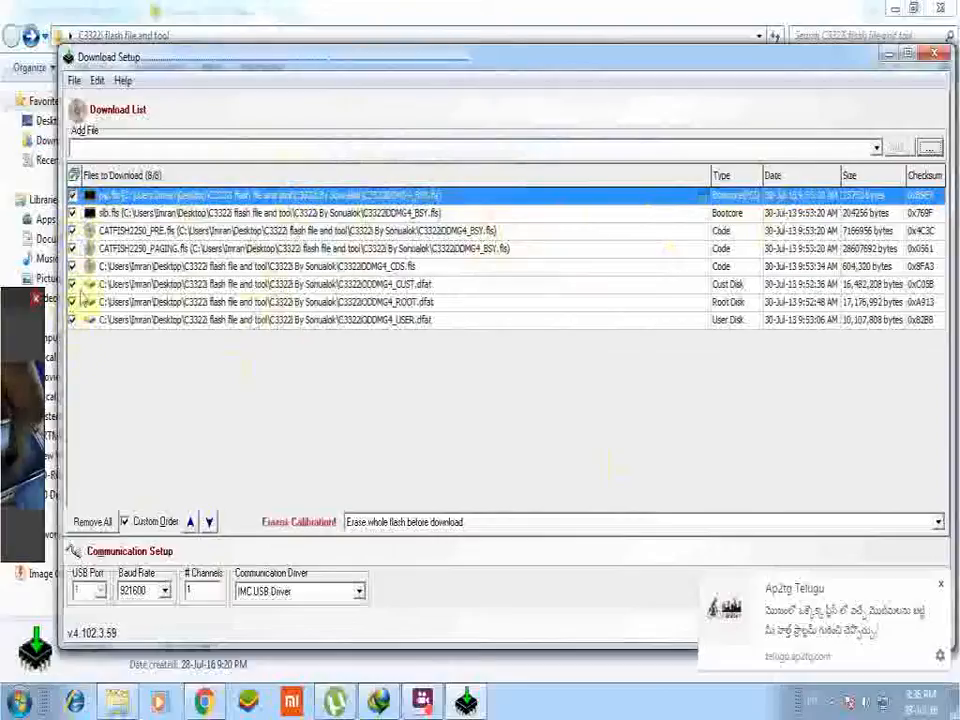
pyautogui.moveTo(90, 362)
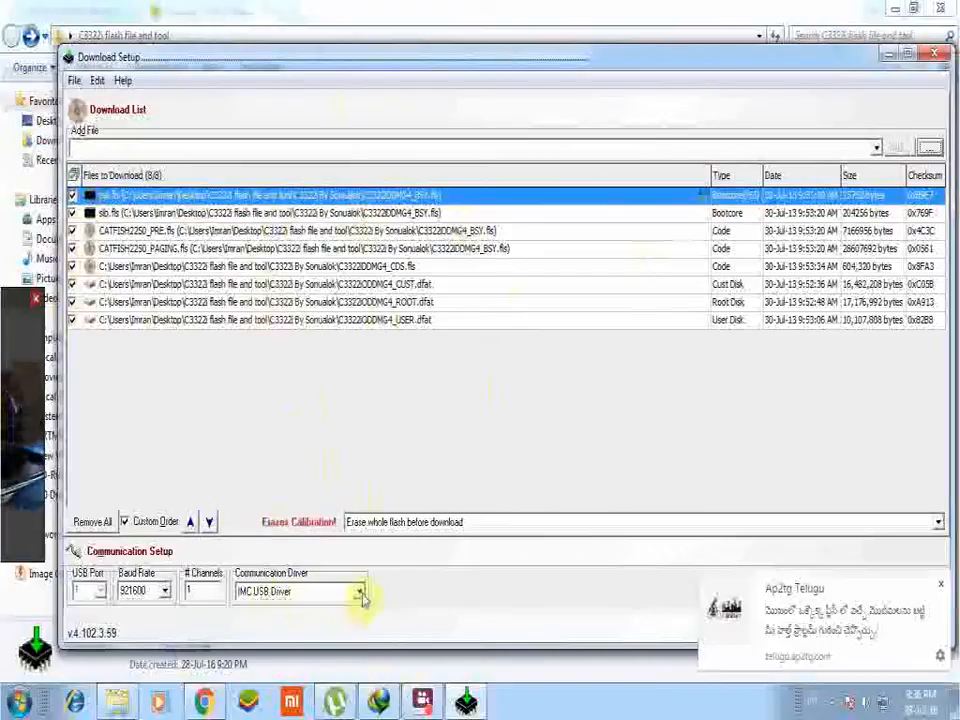
pyautogui.moveTo(350, 600)
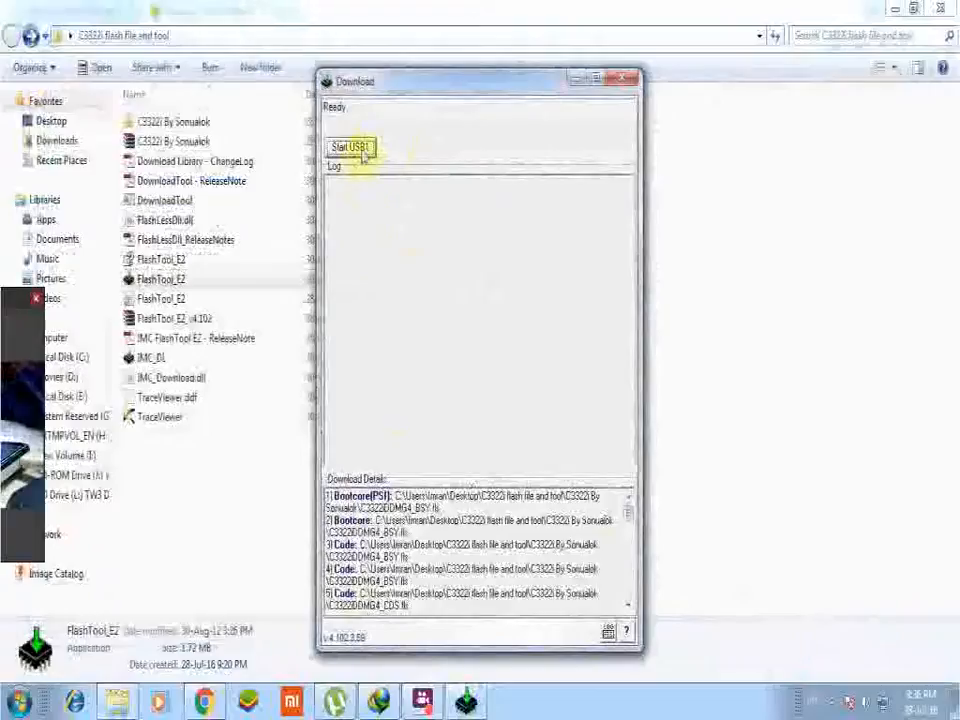
# Start the download so the phone begins Booting for flashing.
pyautogui.click(350, 148)
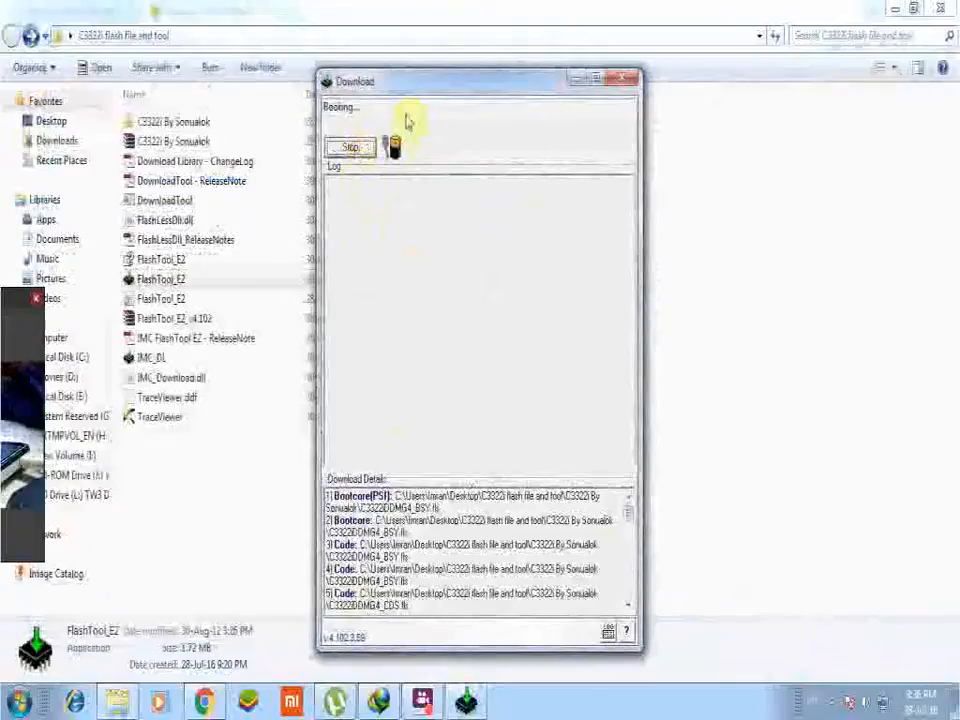
pyautogui.moveTo(624, 290)
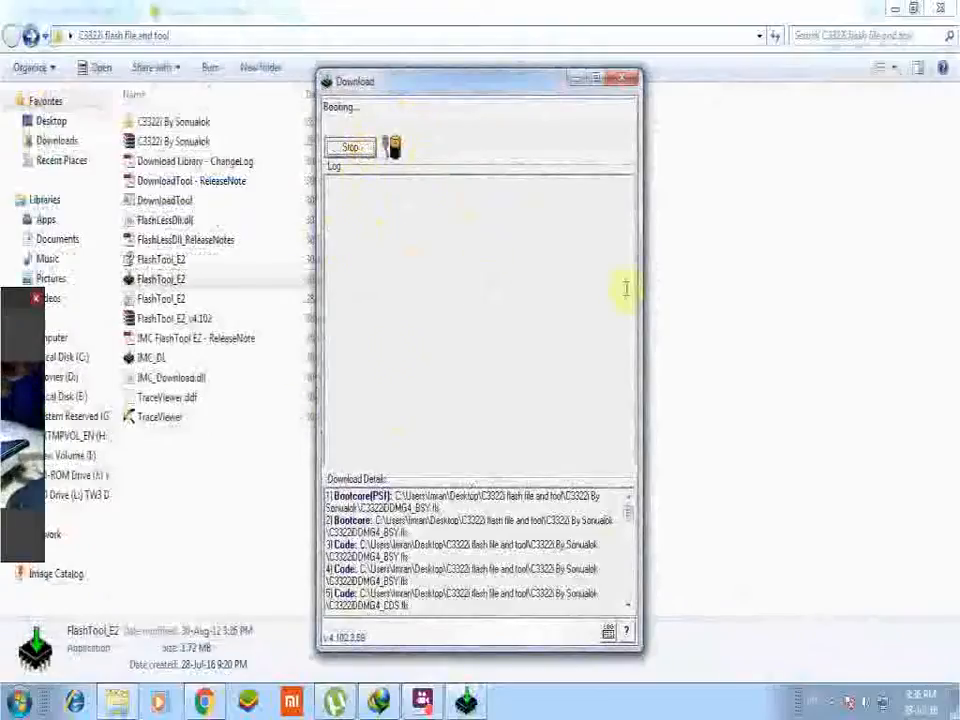
pyautogui.moveTo(344, 246)
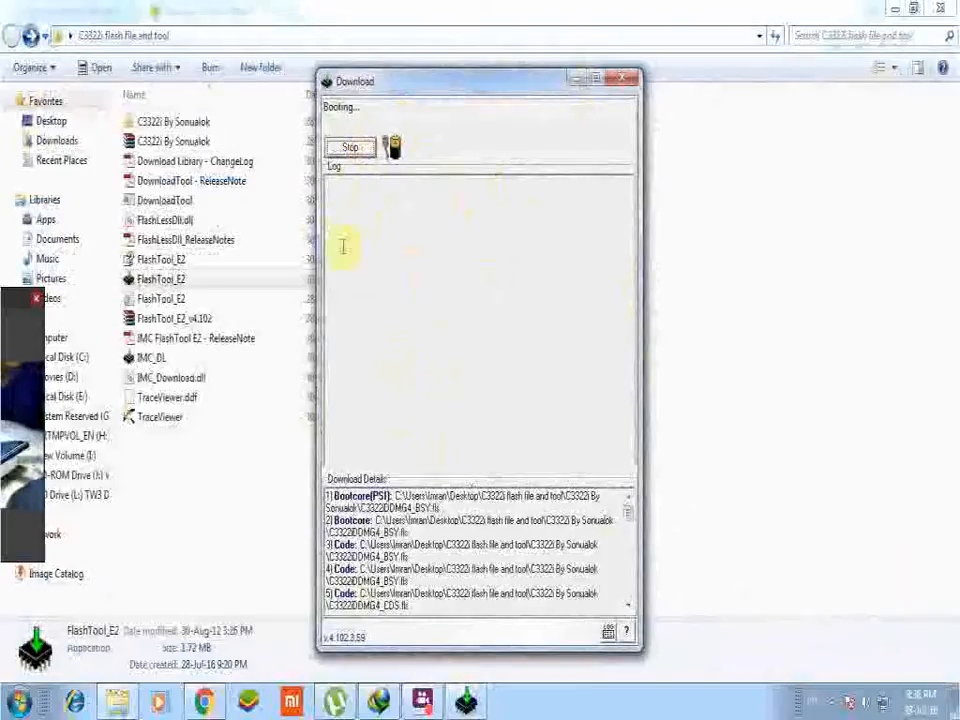
pyautogui.moveTo(424, 184)
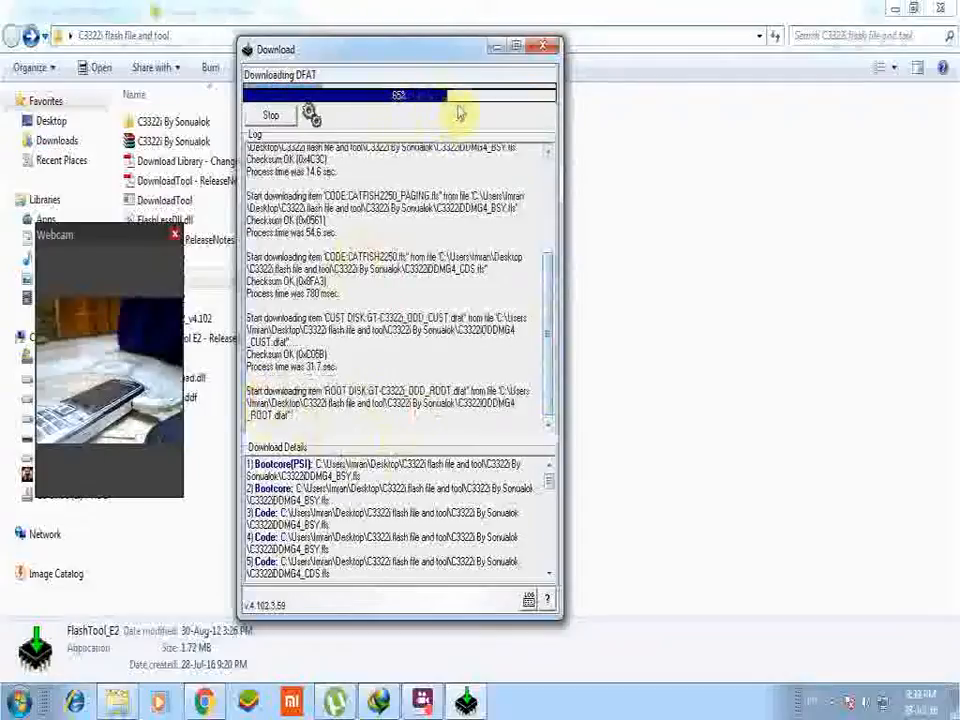
pyautogui.moveTo(330, 112)
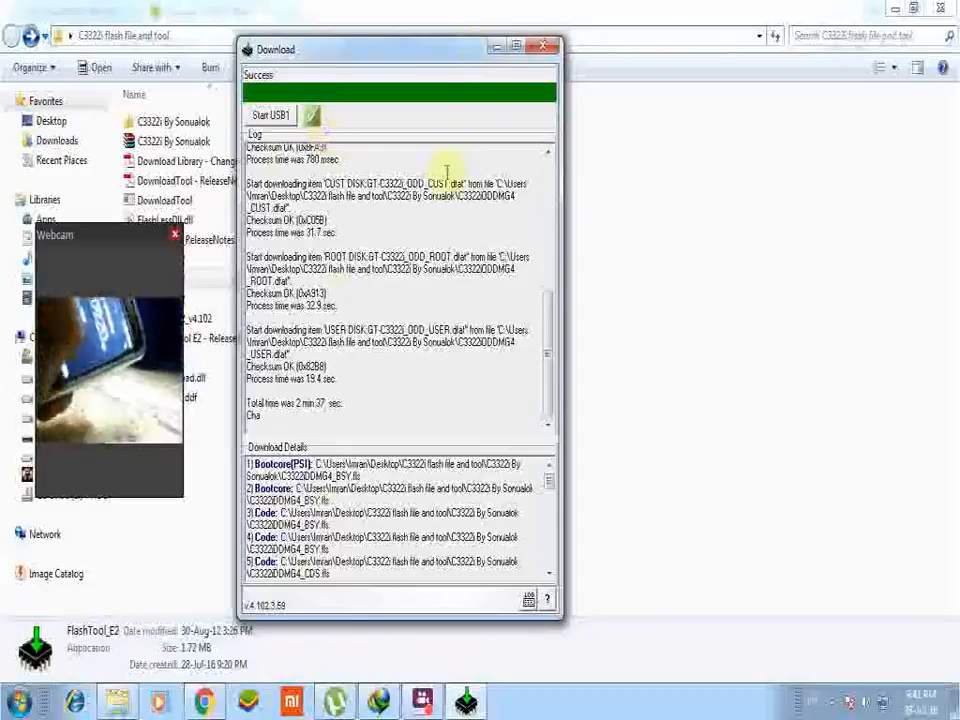
pyautogui.moveTo(370, 404)
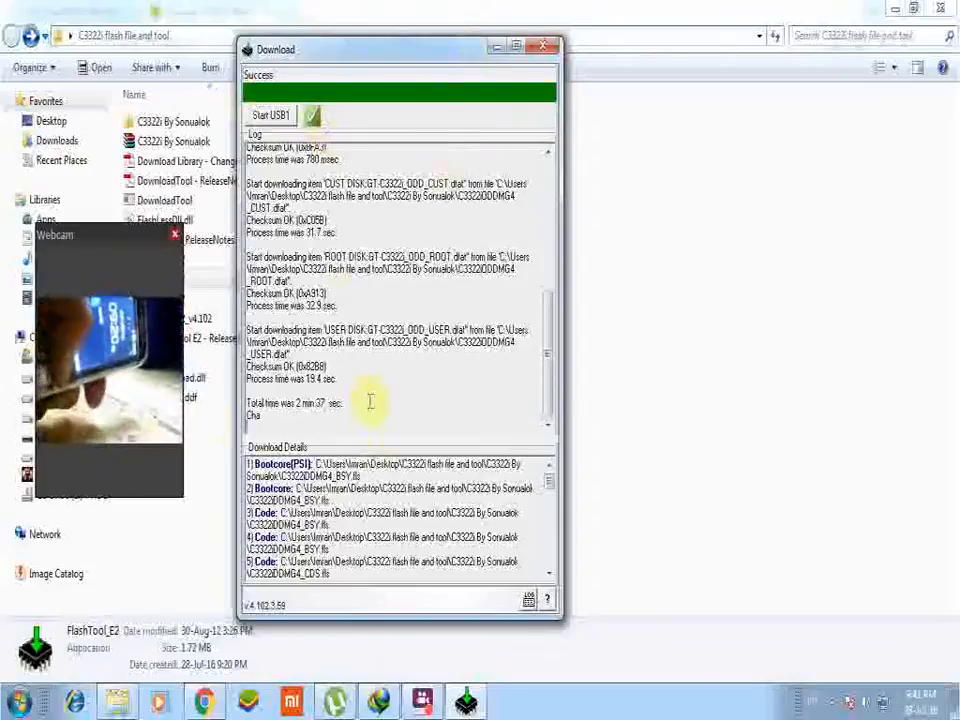